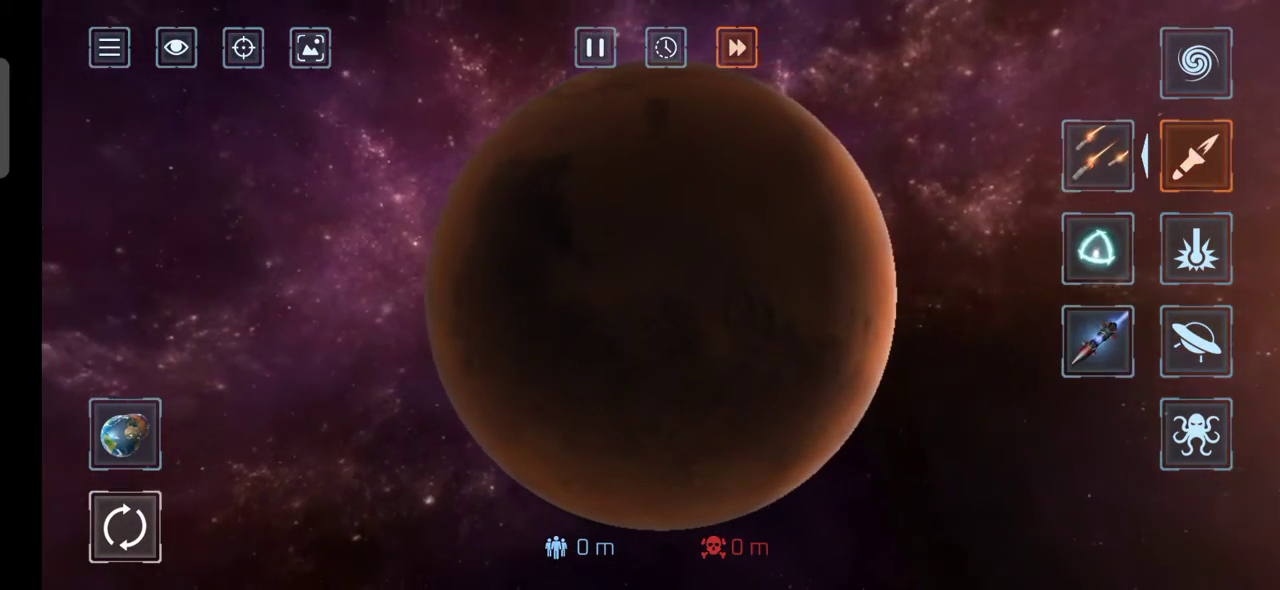
# Fire a first missile strike onto the intact Mars-like planet's surface
pyautogui.click(1098, 248)
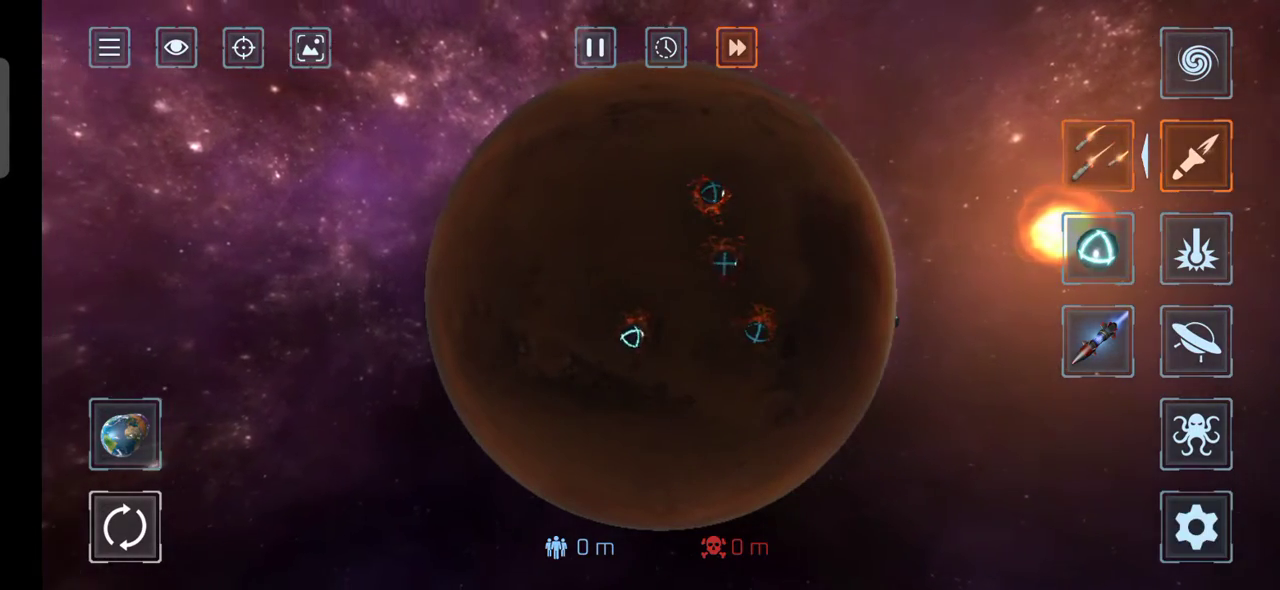
# Rain further missile strikes to pock the planet's face with glowing craters
pyautogui.click(1196, 250)
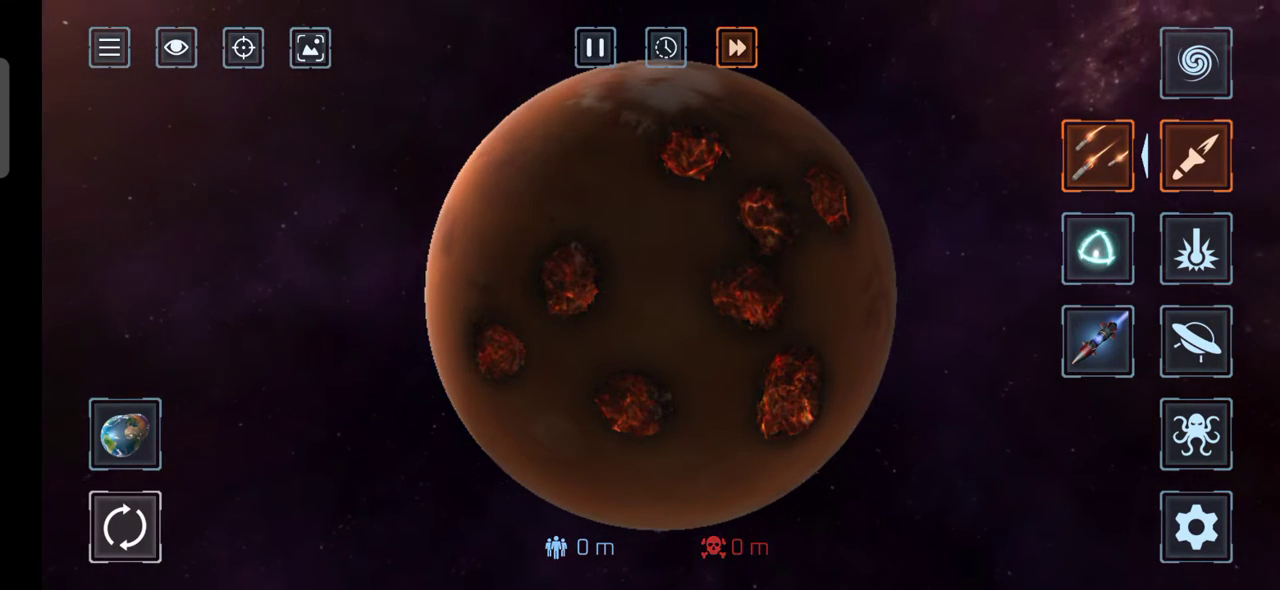
# Switch to a heavier weapon category to blast a molten region into the planet
pyautogui.click(1096, 342)
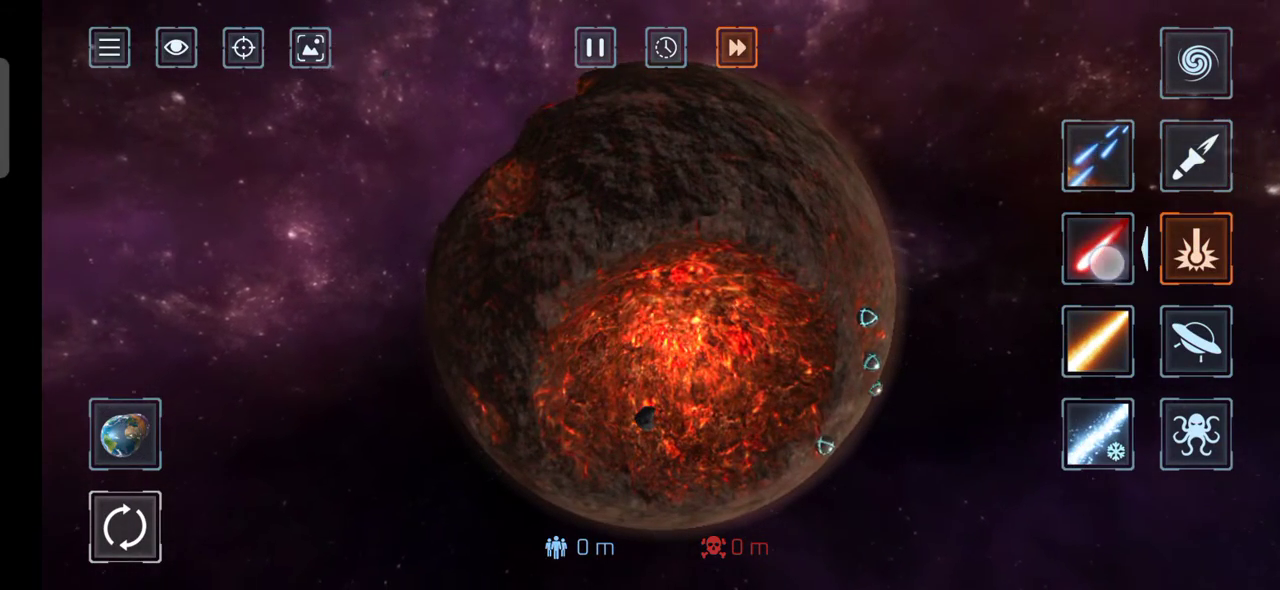
# Split the scorched planet with lava-filled cracks and carve a glowing fissure across it
pyautogui.click(1096, 248)
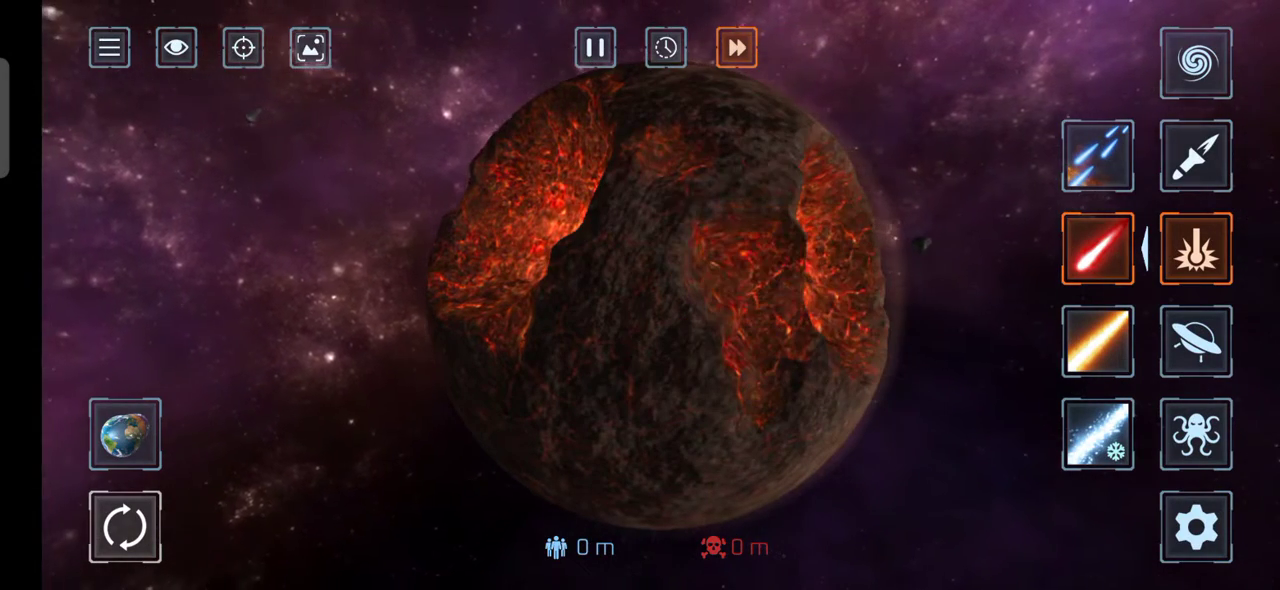
pyautogui.click(1096, 156)
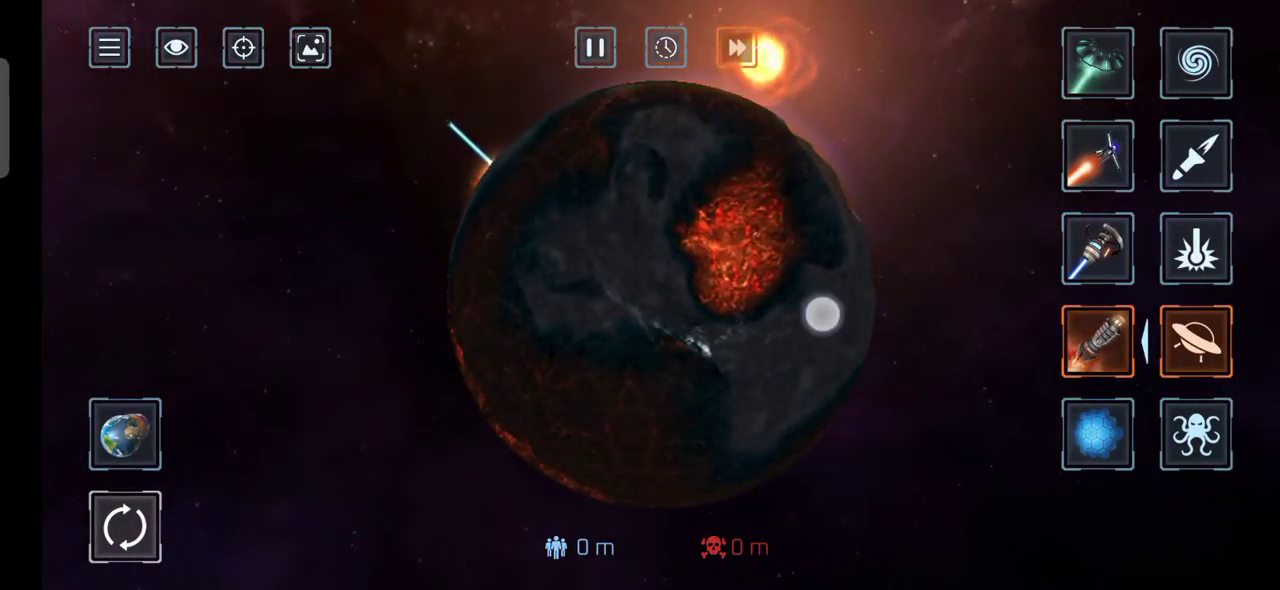
pyautogui.click(736, 46)
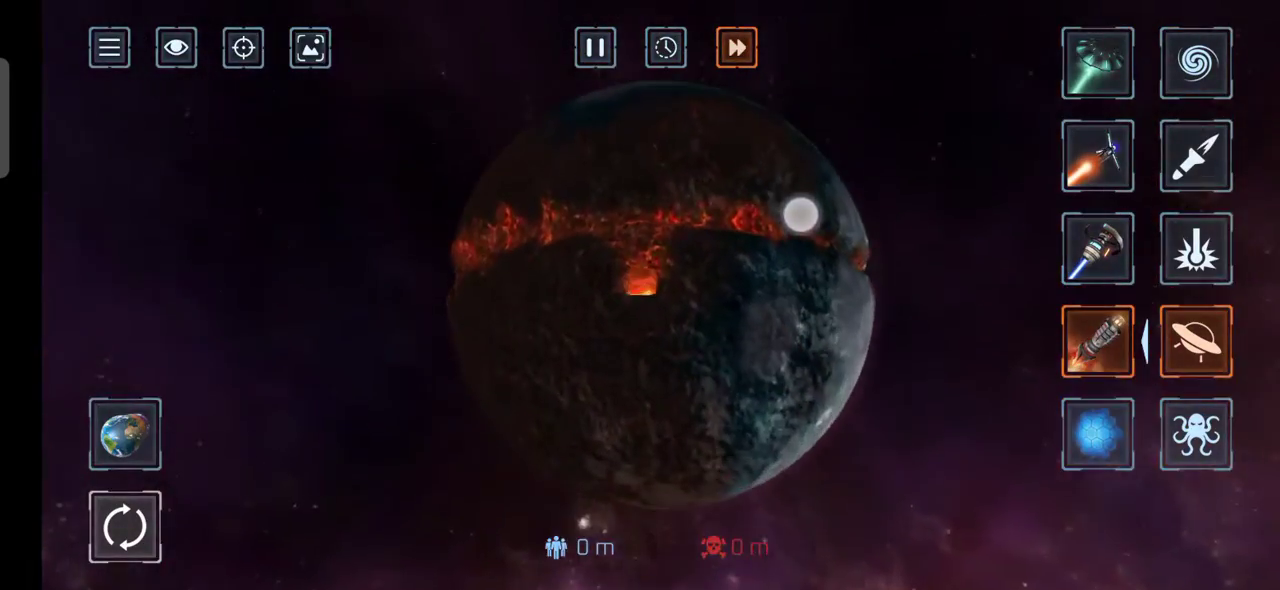